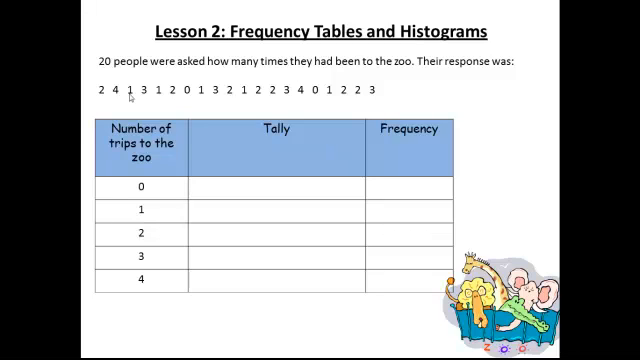
mouse_move(397, 90)
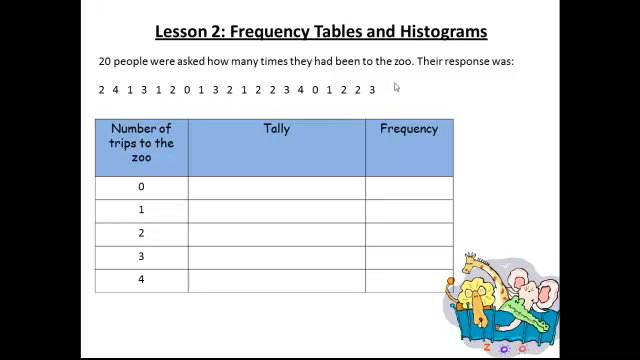
Handwrite 'raw data' beside the list of twenty zoo-trip responses
text(raw data)
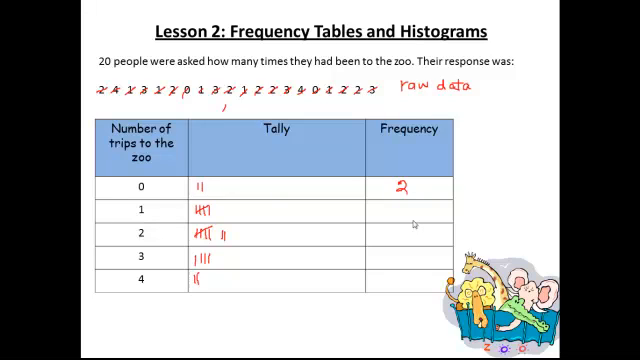
mouse_move(408, 219)
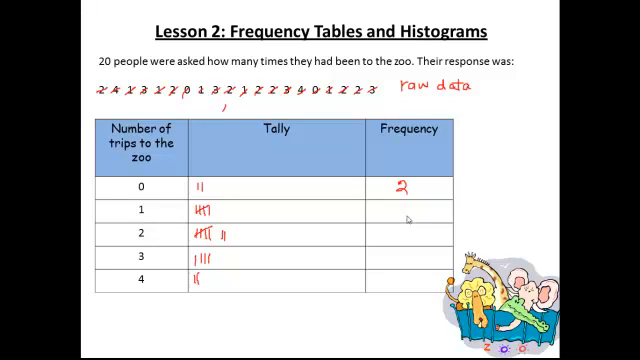
Write the counts 2, 5, 7, 4, 2 in the Frequency column for zero to four trips
text(5)
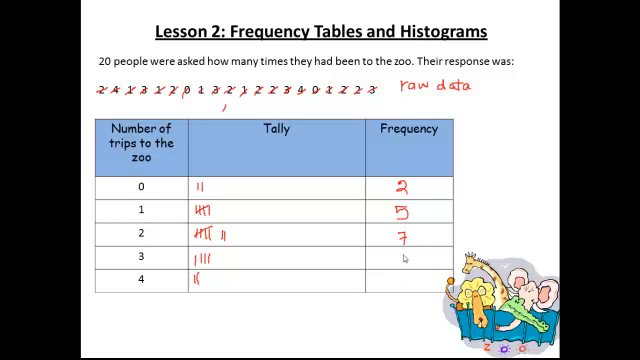
mouse_move(403, 259)
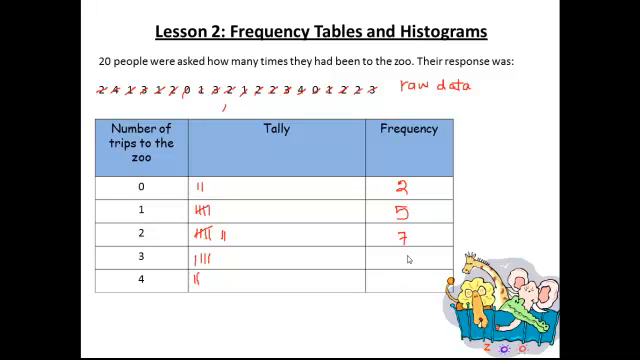
text(4)
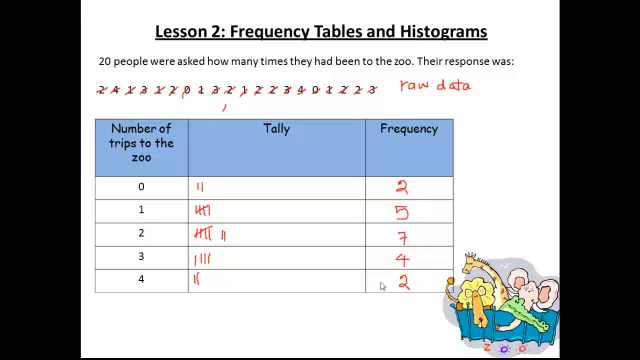
mouse_move(418, 193)
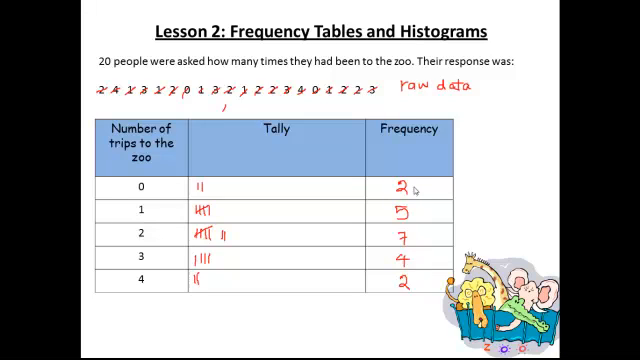
mouse_move(405, 242)
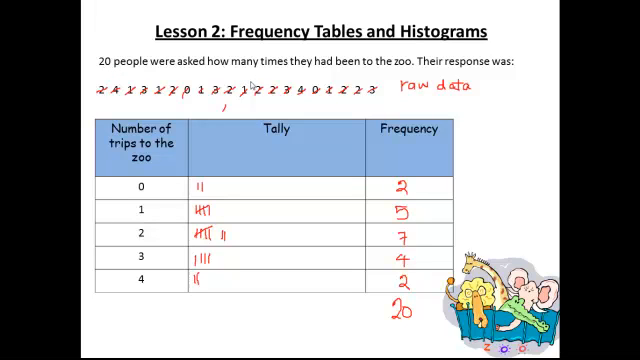
mouse_move(252, 82)
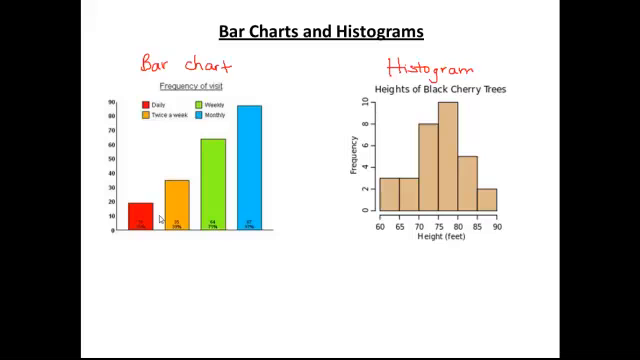
mouse_move(130, 255)
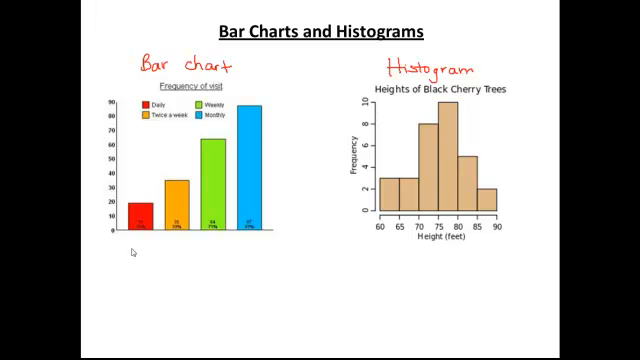
Note 'spaces in between' and 'categorical' under the bar chart, and 'bars touching' under the histogram
text(Sp)
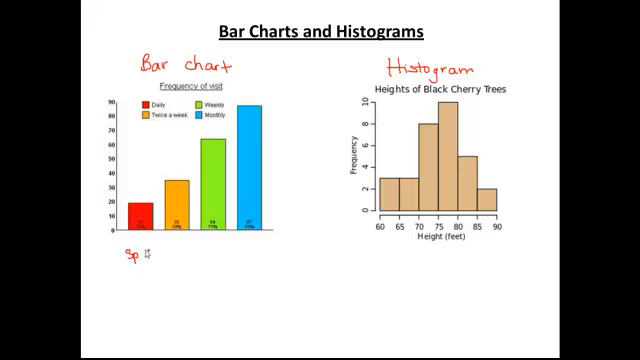
text(Spaces in between)
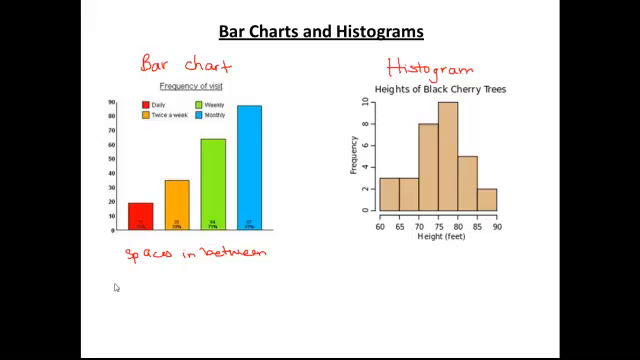
text(Cal)
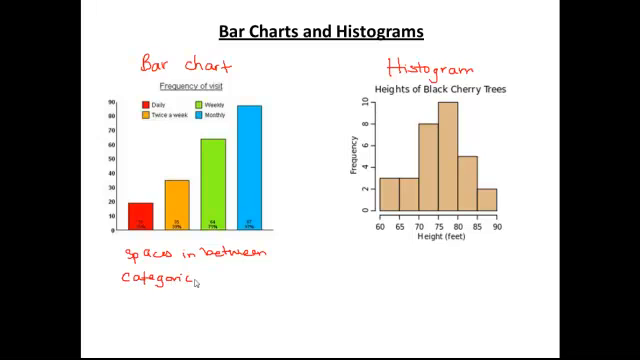
text(bars touching)
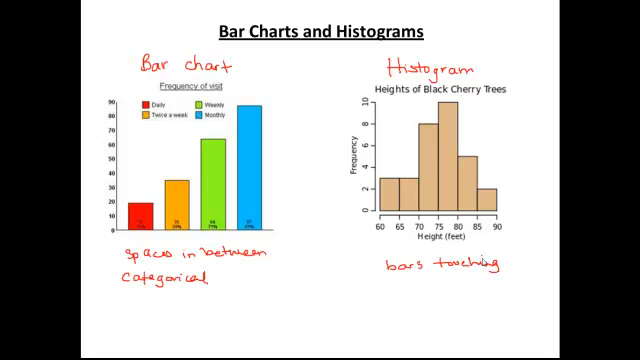
mouse_move(406, 287)
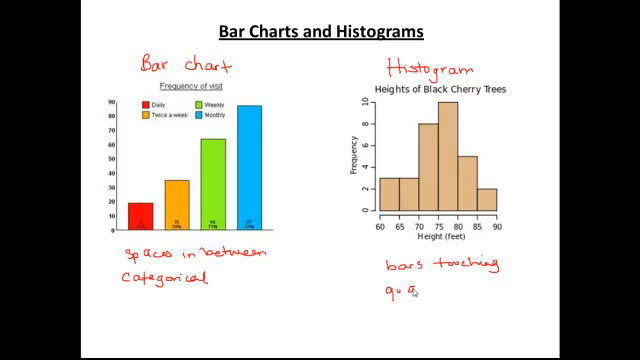
Write 'quantitative' under the histogram
text(antital)
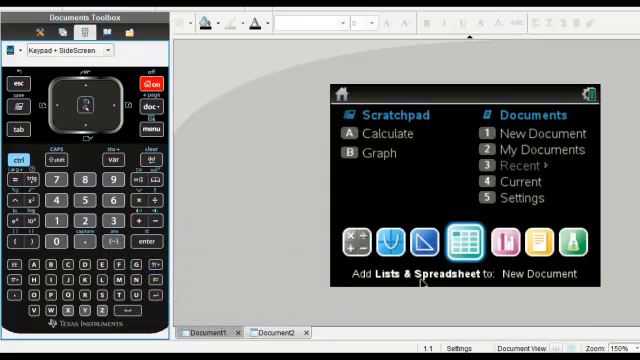
mouse_move(416, 218)
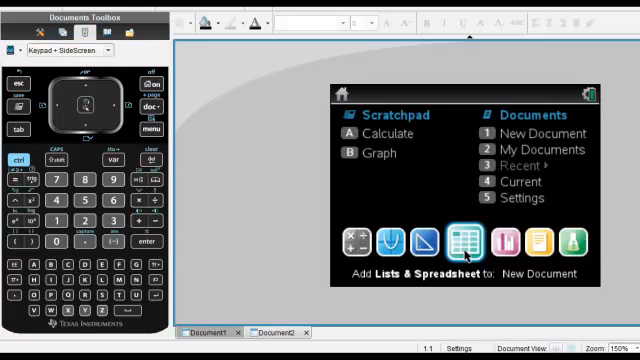
Add a Lists & Spreadsheet page and name column A 'zootrips'
click(464, 243)
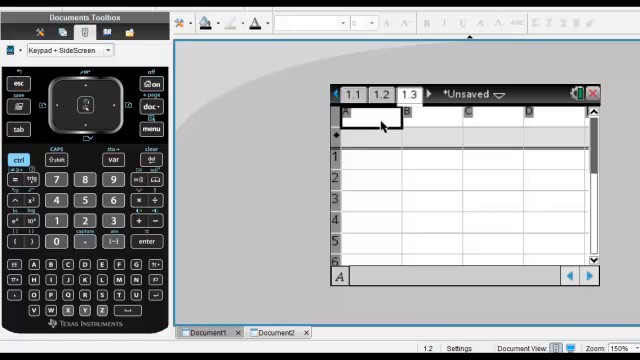
text(2)
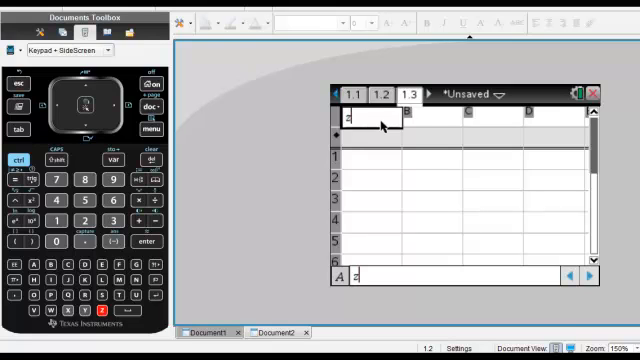
text(zootrip)
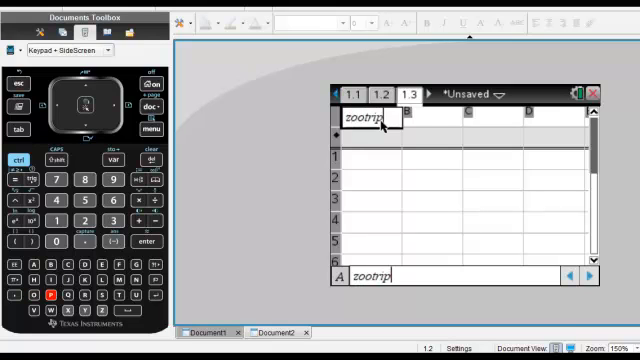
text(s)
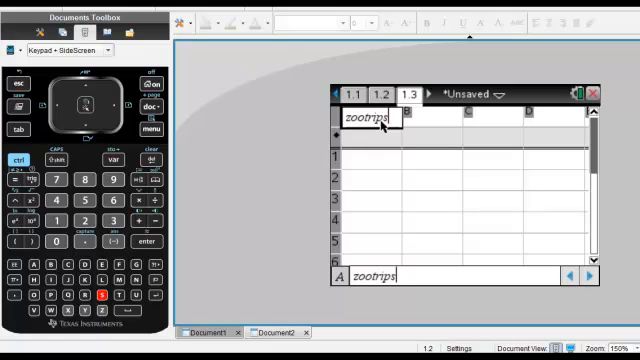
mouse_move(375, 160)
text(2)
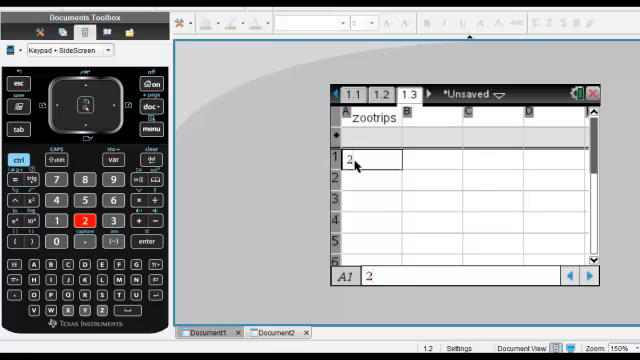
Enter the twenty zoo-trip response values into cells A1 through A20
key(enter)
text(4)
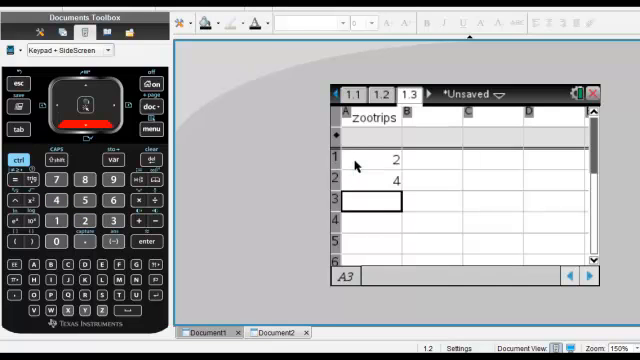
text(1)
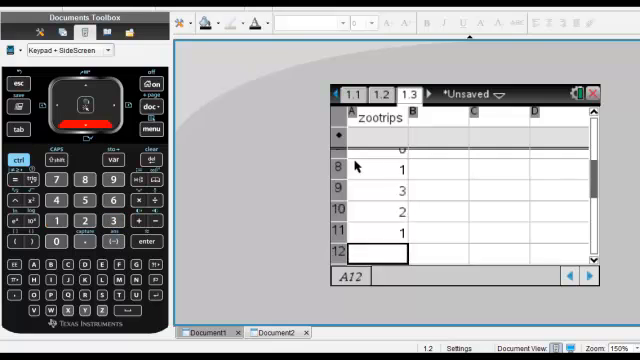
scroll(down, 3)
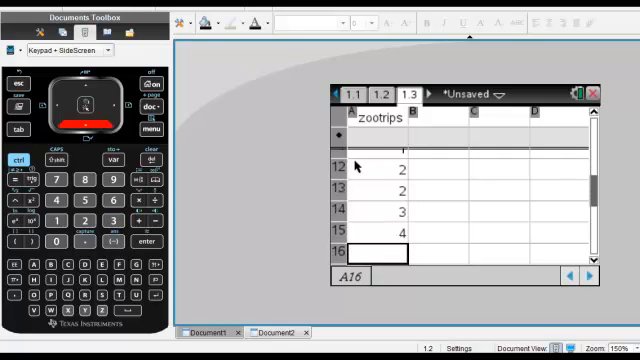
text(3)
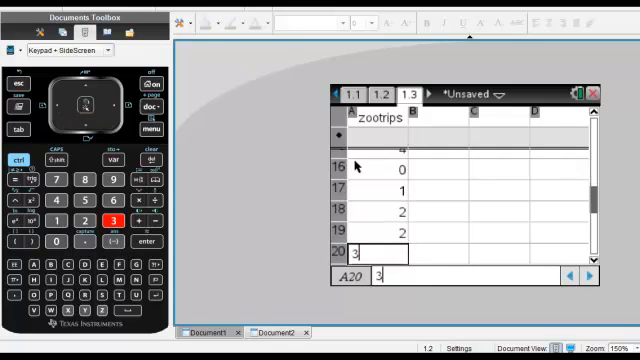
key(enter)
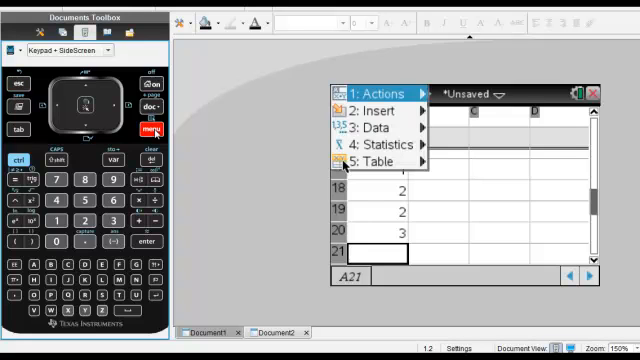
Create a Data > Quick Graph dot plot of the zootrips column
click(370, 128)
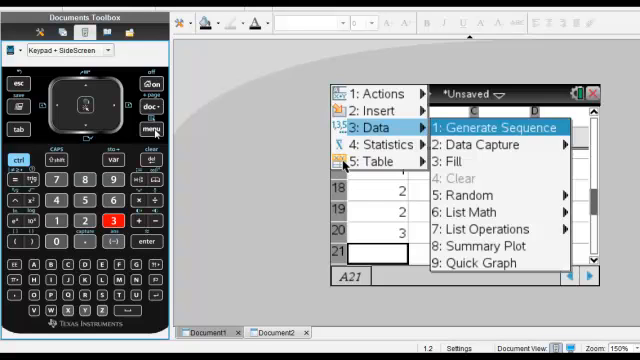
click(487, 263)
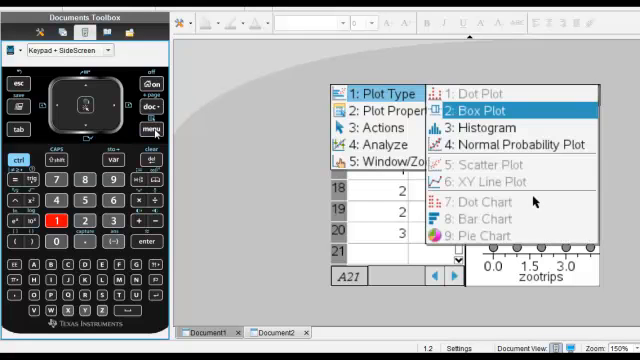
Switch the zootrips dot plot to a histogram with frequencies 2, 5, 7, 4, 2
key(down)
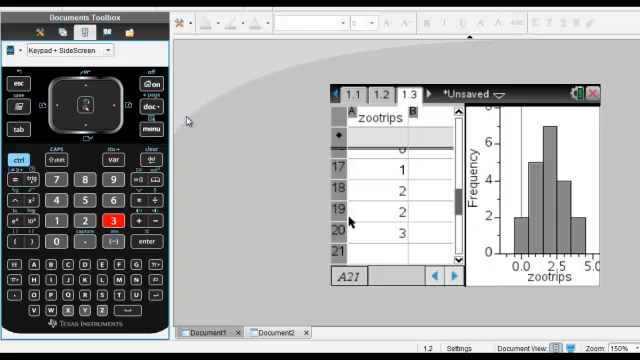
click(150, 129)
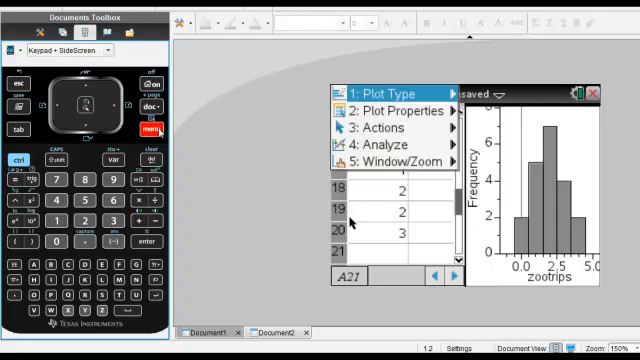
Set the histogram window to XMin -0.5, XMax 5 and YMax 8
click(398, 161)
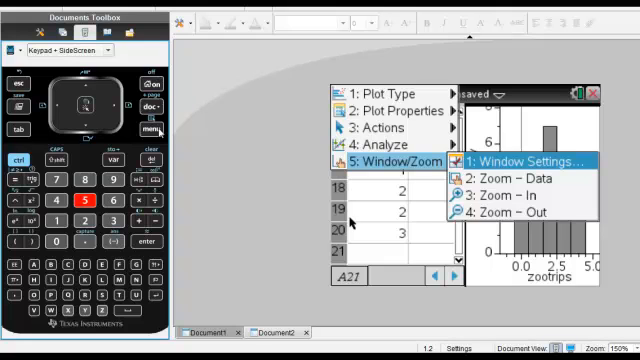
click(514, 160)
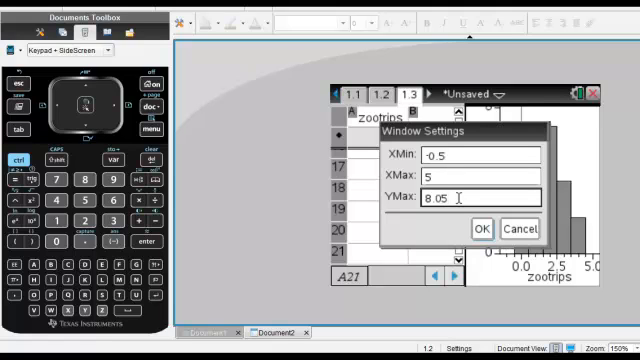
key(BackSpace)
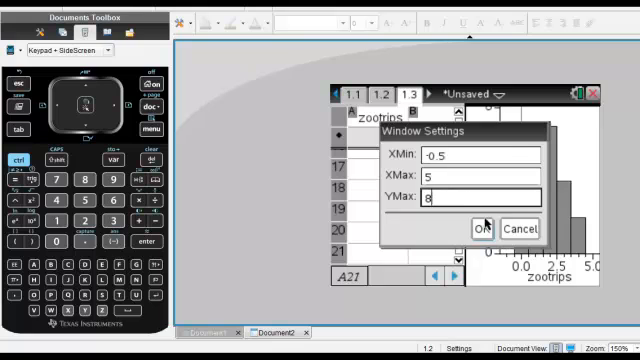
click(480, 229)
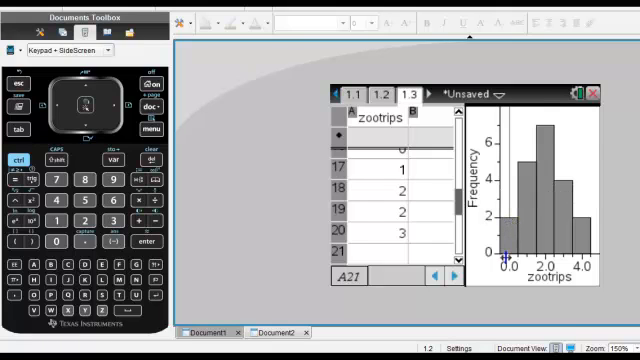
mouse_move(533, 245)
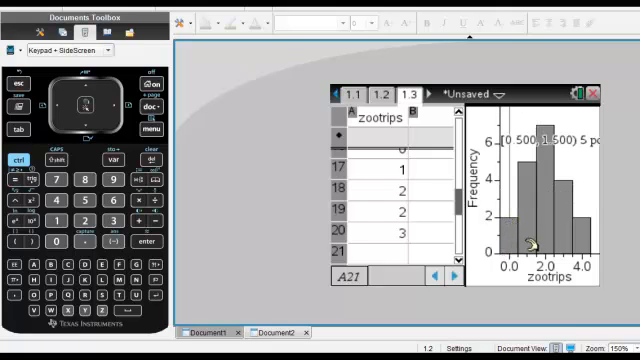
mouse_move(528, 195)
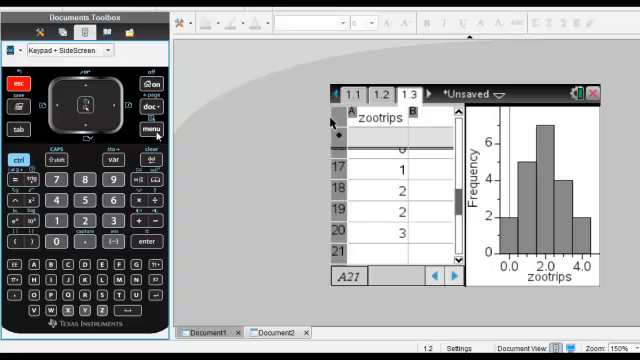
Show the Histogram Scale options under Plot Properties: frequency, percent or density
click(147, 127)
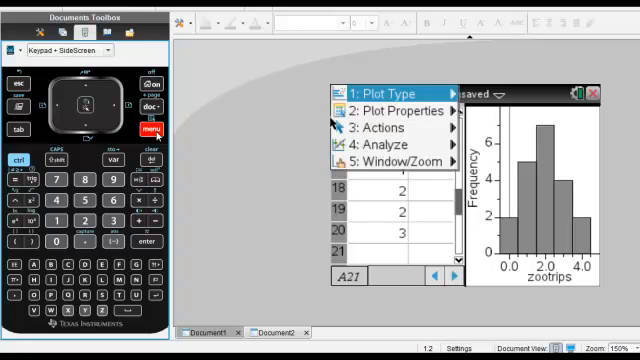
click(388, 110)
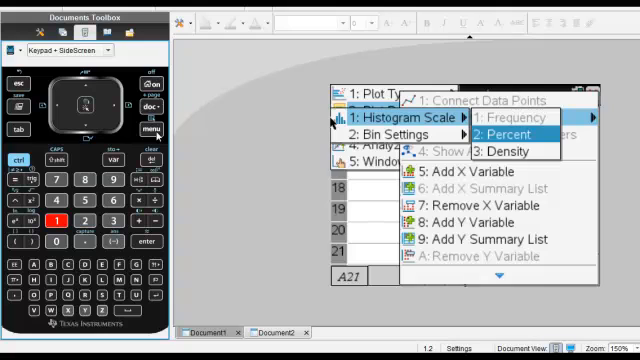
mouse_move(335, 116)
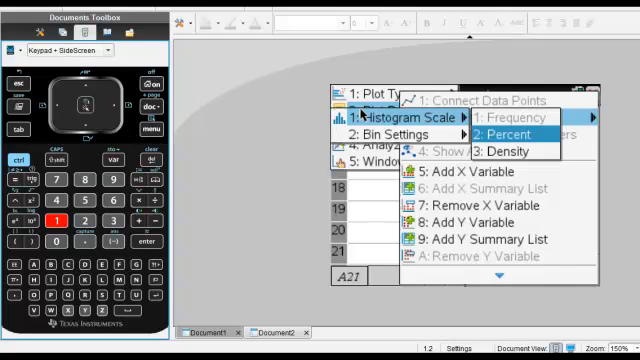
click(478, 134)
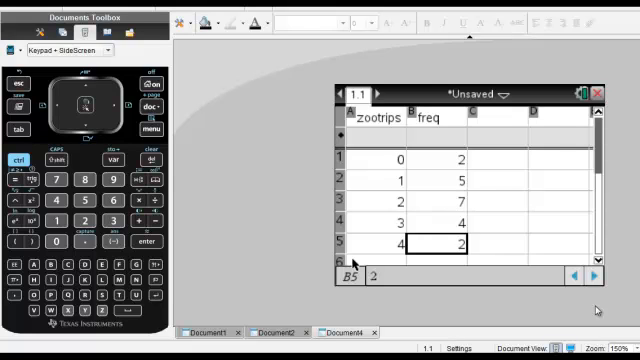
mouse_move(487, 178)
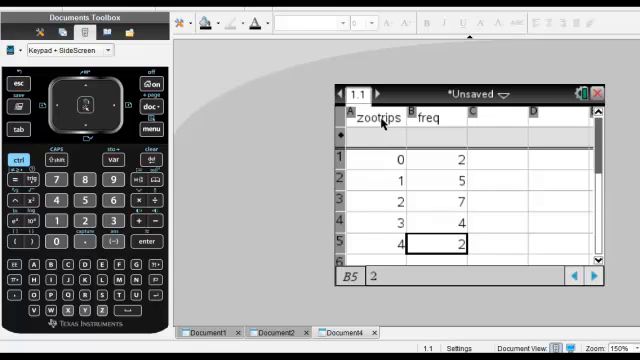
mouse_move(383, 191)
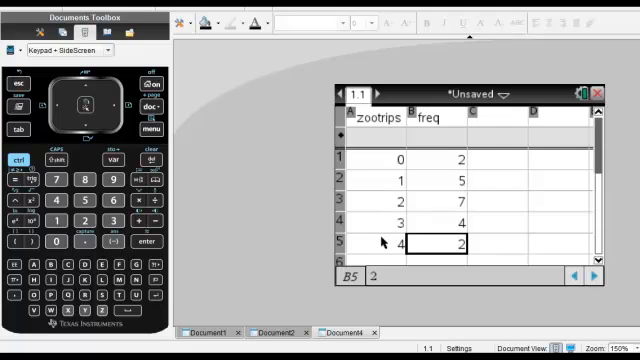
mouse_move(425, 125)
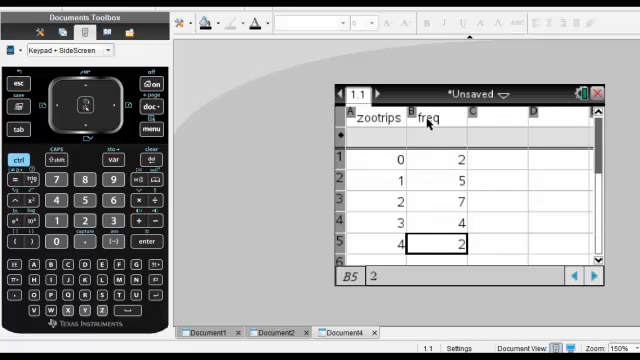
mouse_move(432, 164)
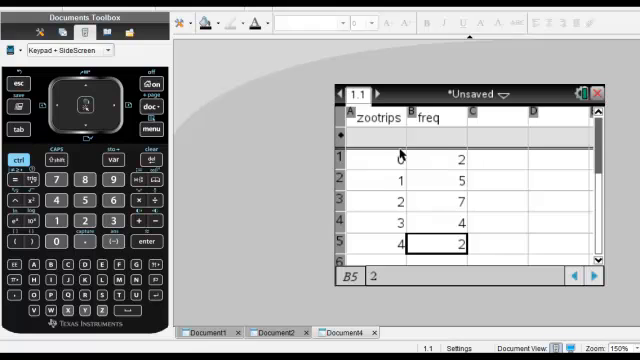
mouse_move(458, 194)
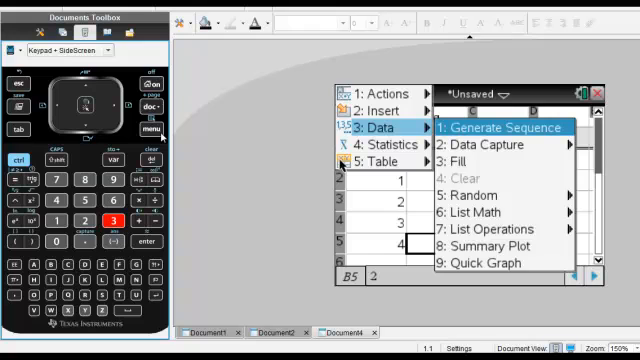
Build a summary-plot histogram of zootrips with freq as the summary list on a new page
click(483, 242)
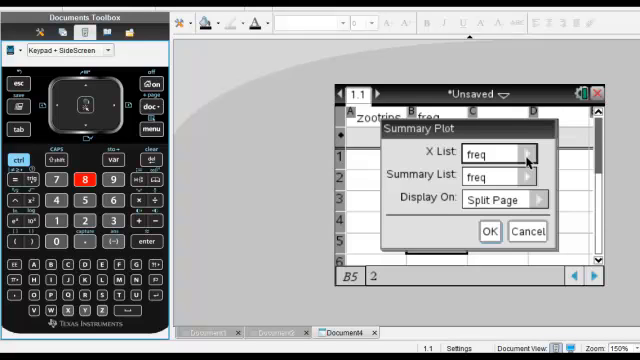
click(527, 153)
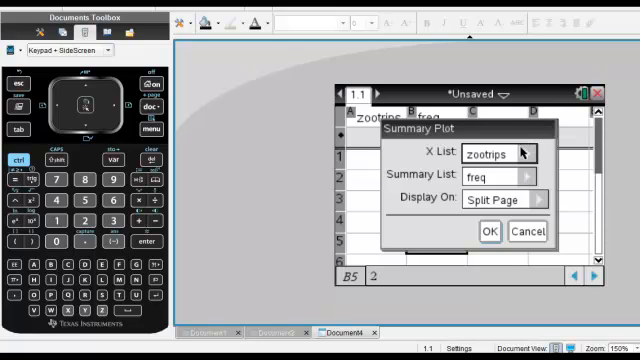
mouse_move(493, 183)
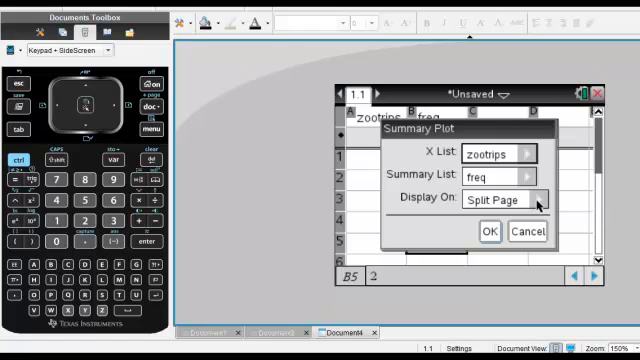
click(535, 203)
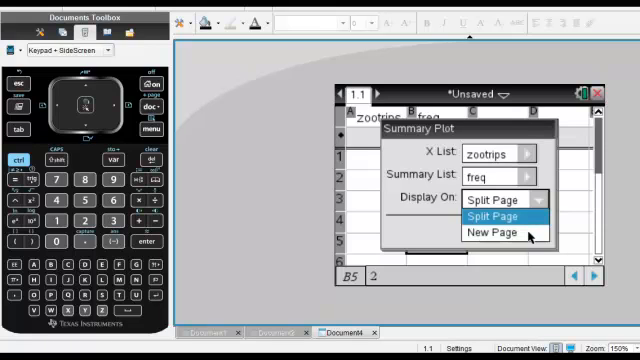
click(492, 233)
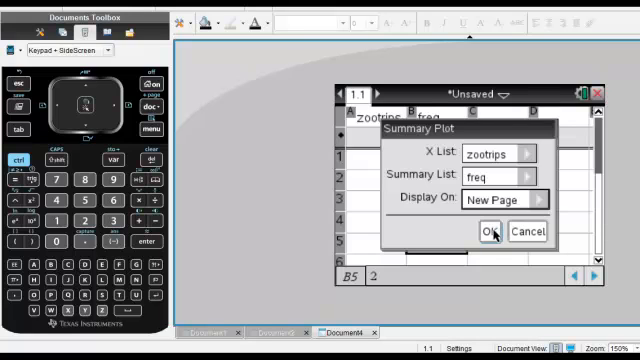
click(492, 231)
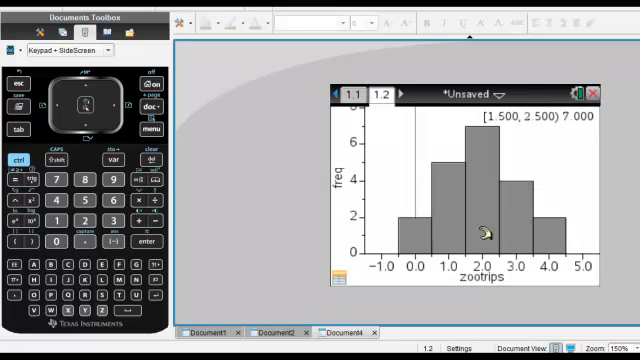